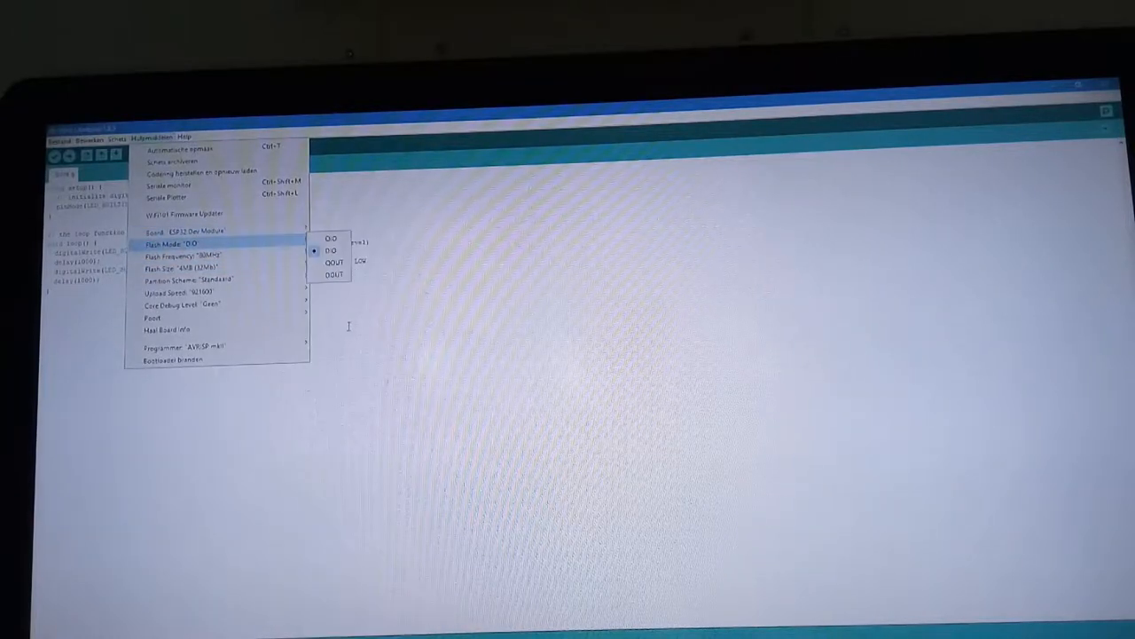
Select Arduino/Genuino Micro as the board and COM8 as its port.
click(156, 231)
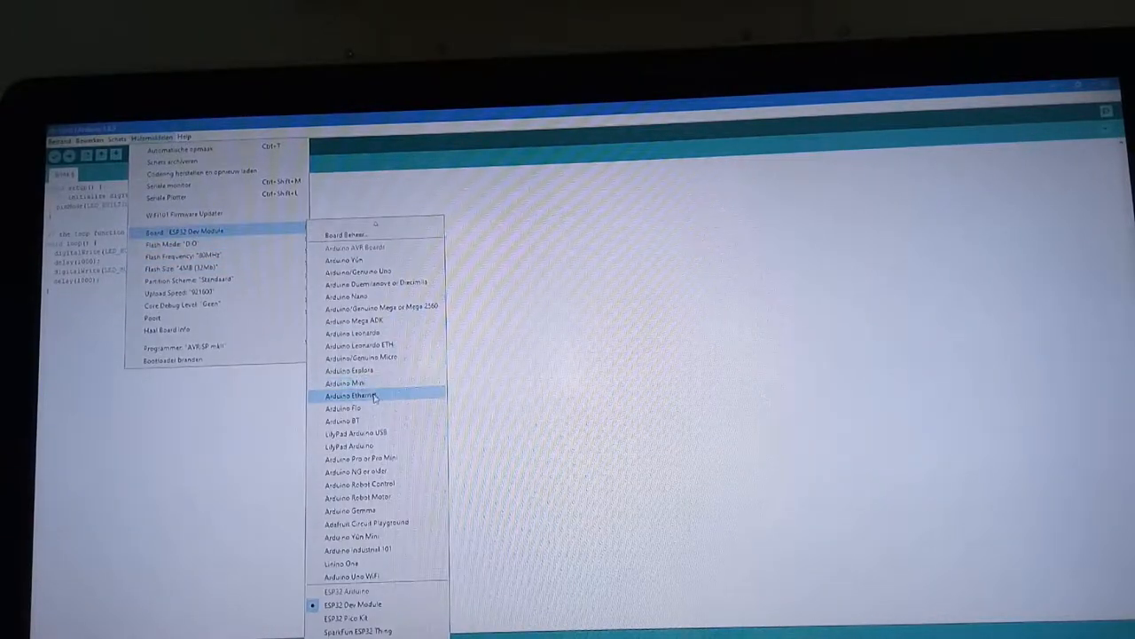
mouse_move(373, 371)
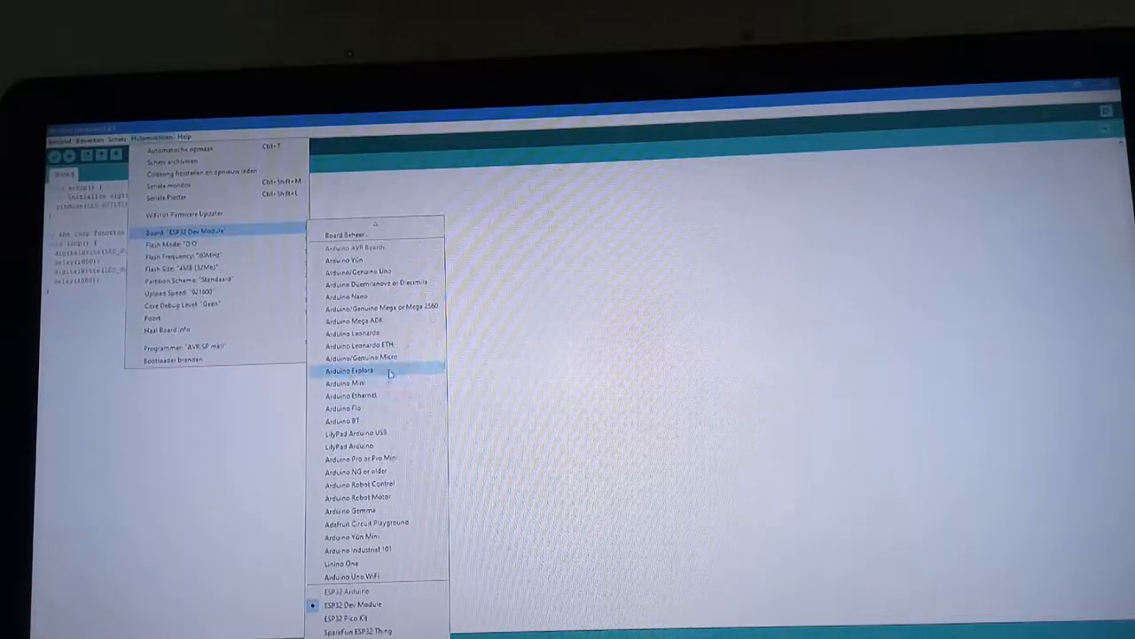
mouse_move(381, 319)
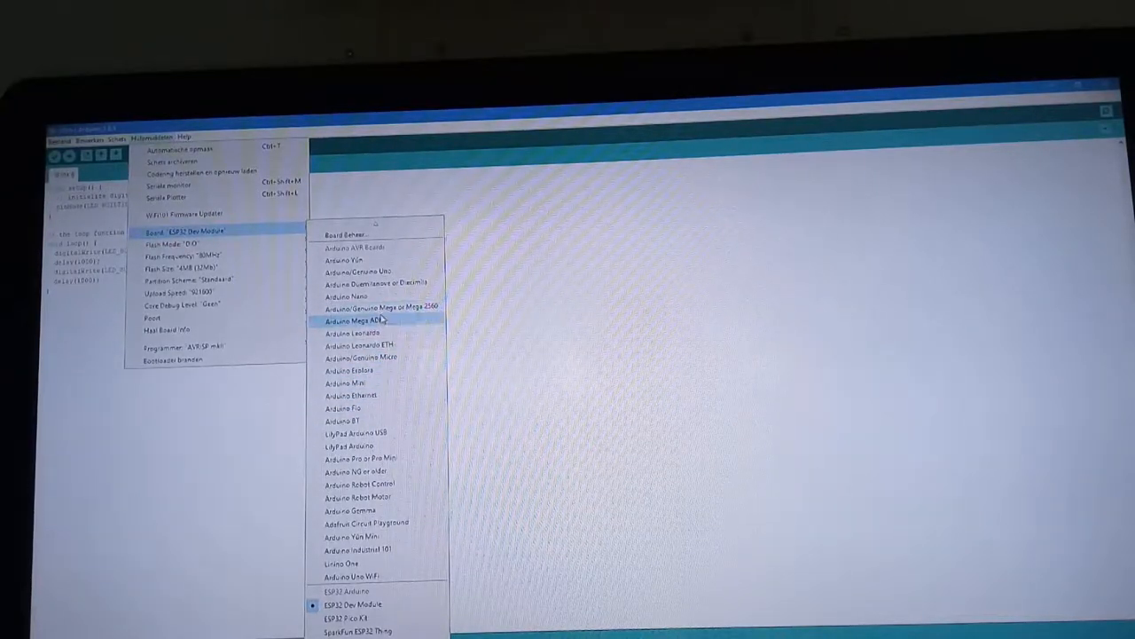
click(351, 320)
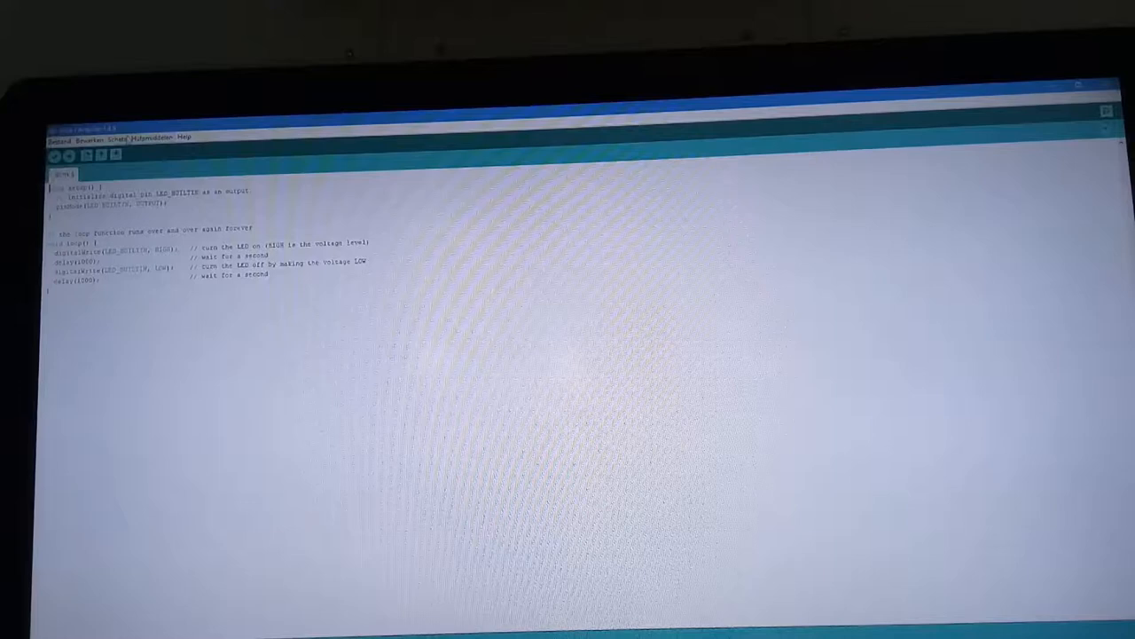
click(145, 135)
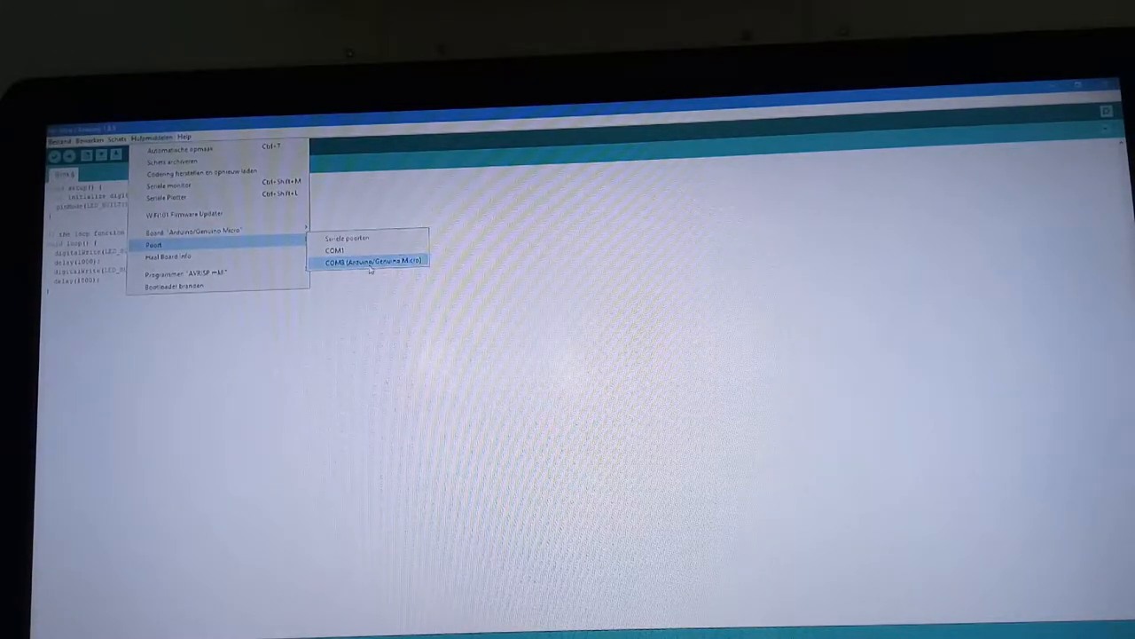
click(372, 259)
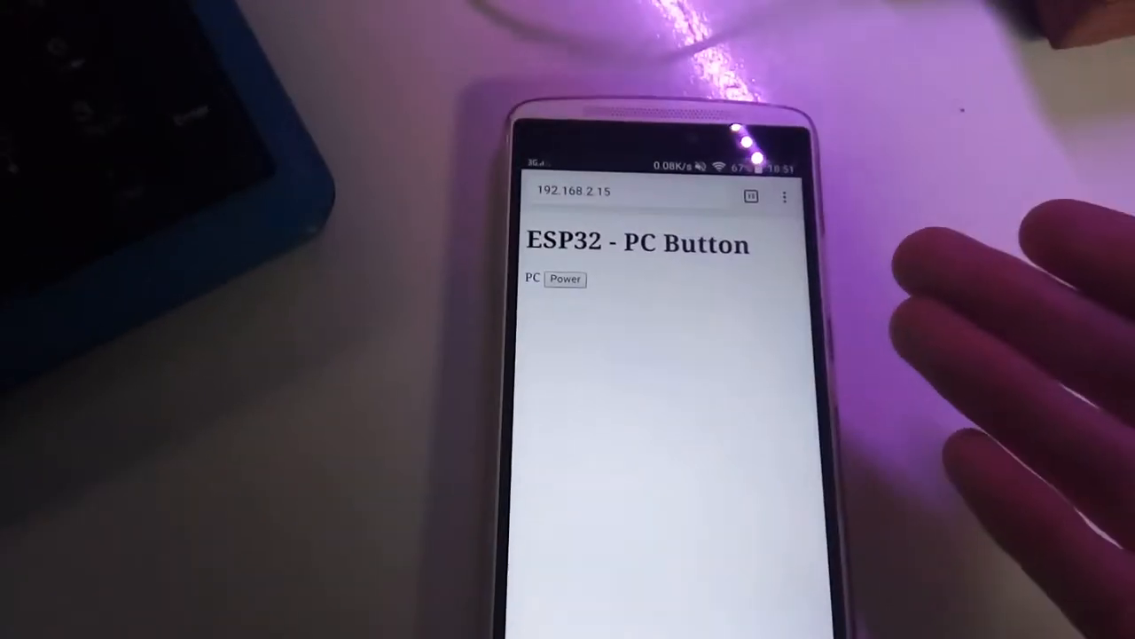
Use the Power button on the ESP32 'PC Button' page to shut down the PC.
click(564, 278)
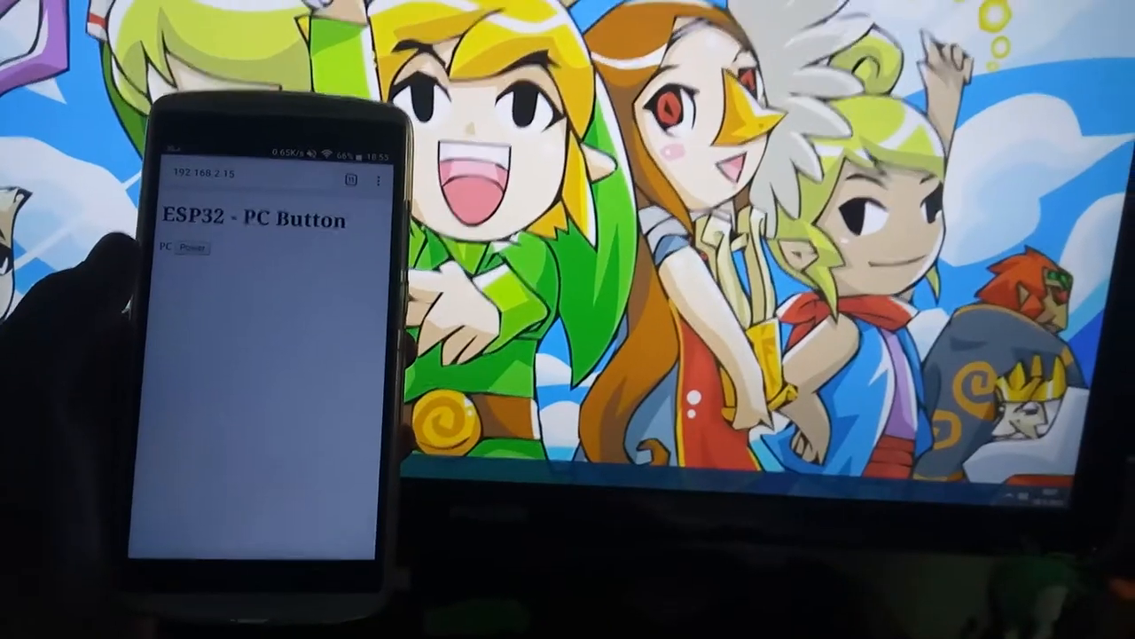
click(188, 246)
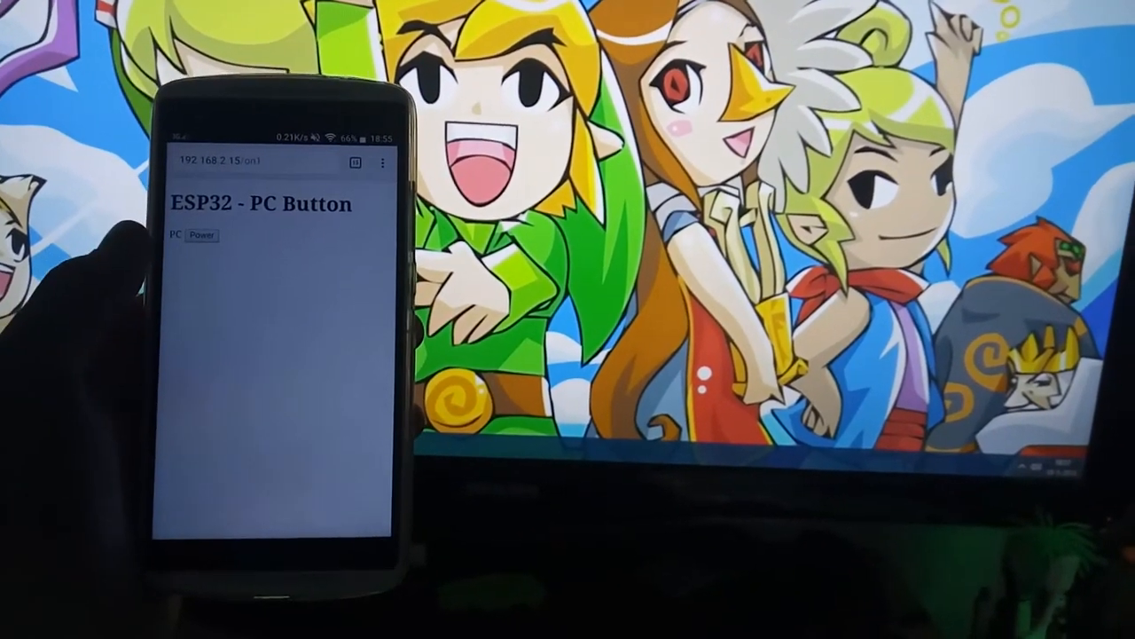
click(200, 234)
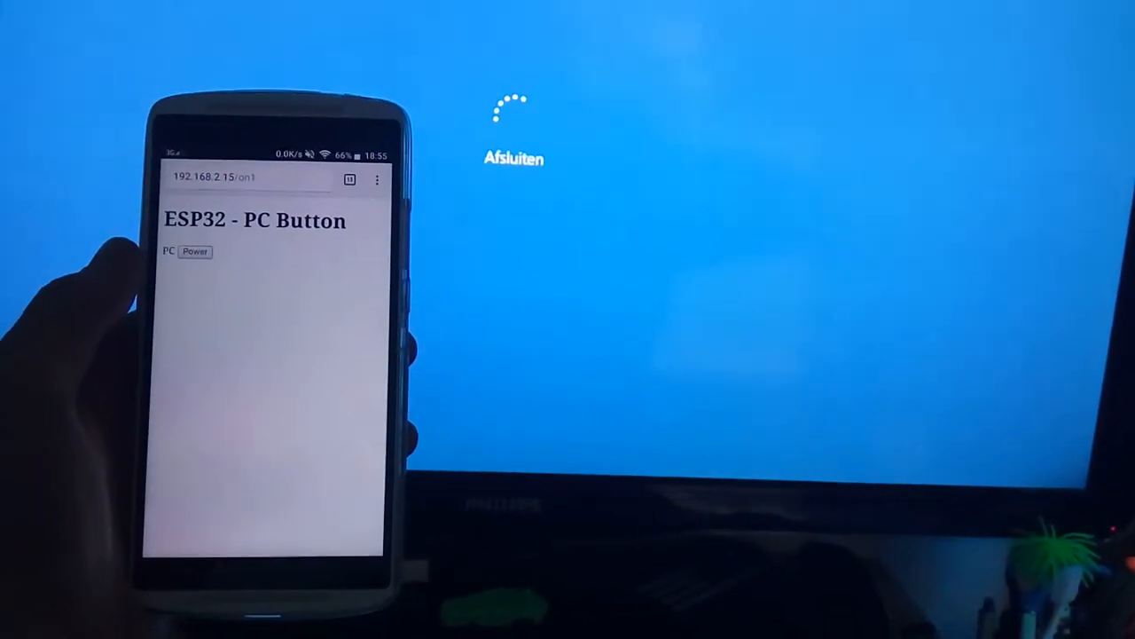